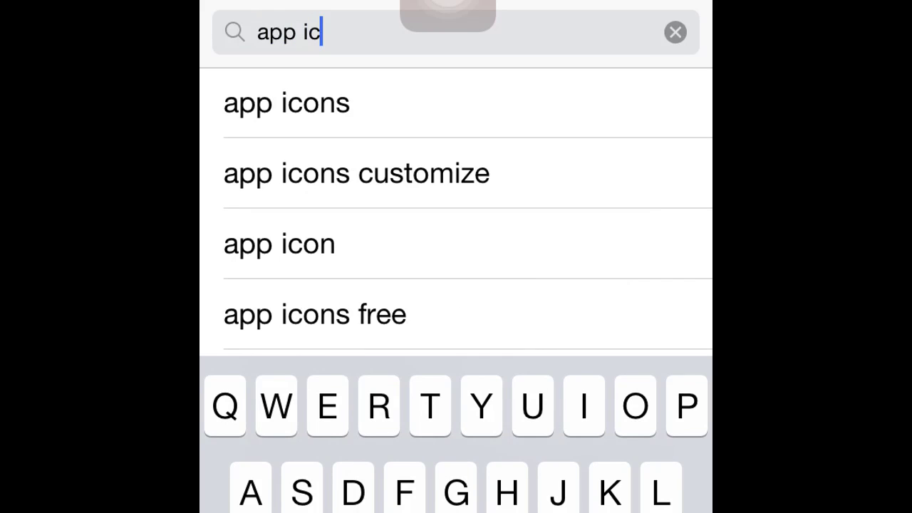
Search the App Store for 'app icons' via the search field suggestion
{"action": "left_click", "coordinate": [286, 103]}
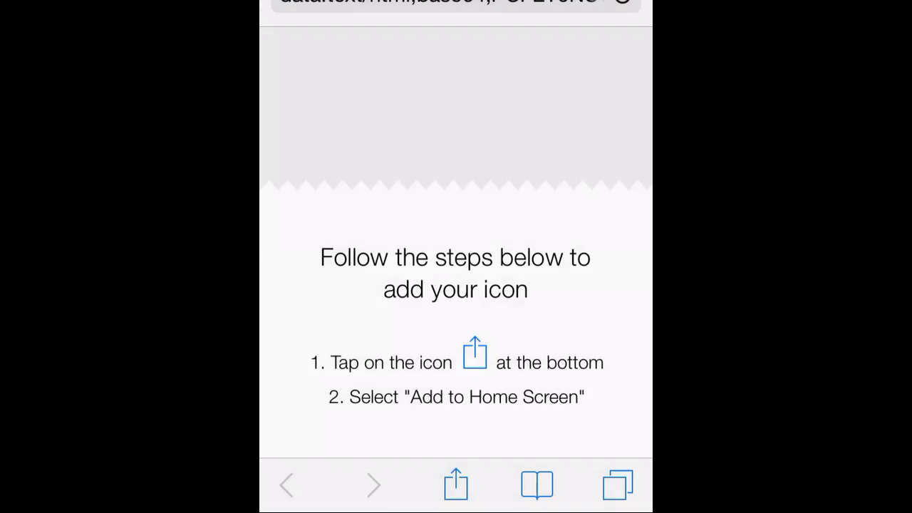
Choose Add to Home Screen from Safari's Share sheet for the wooden Photos icon
{"action": "left_click", "coordinate": [456, 485]}
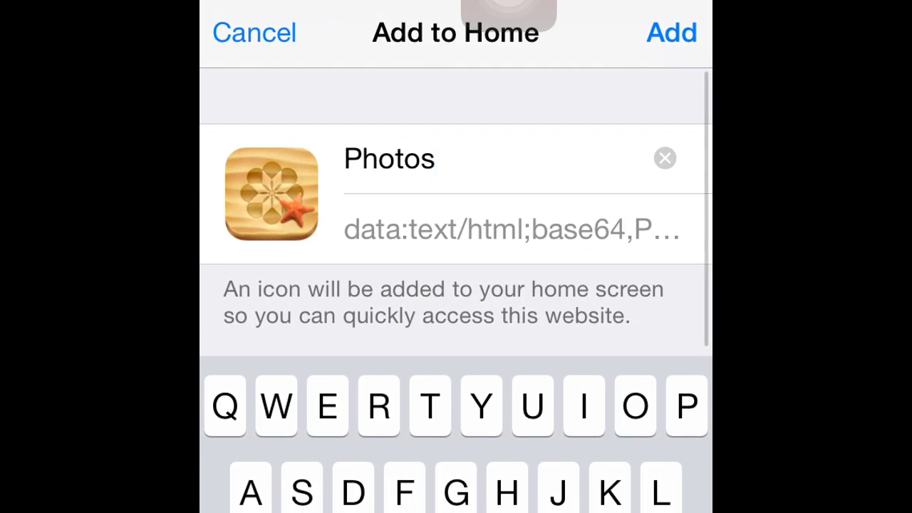